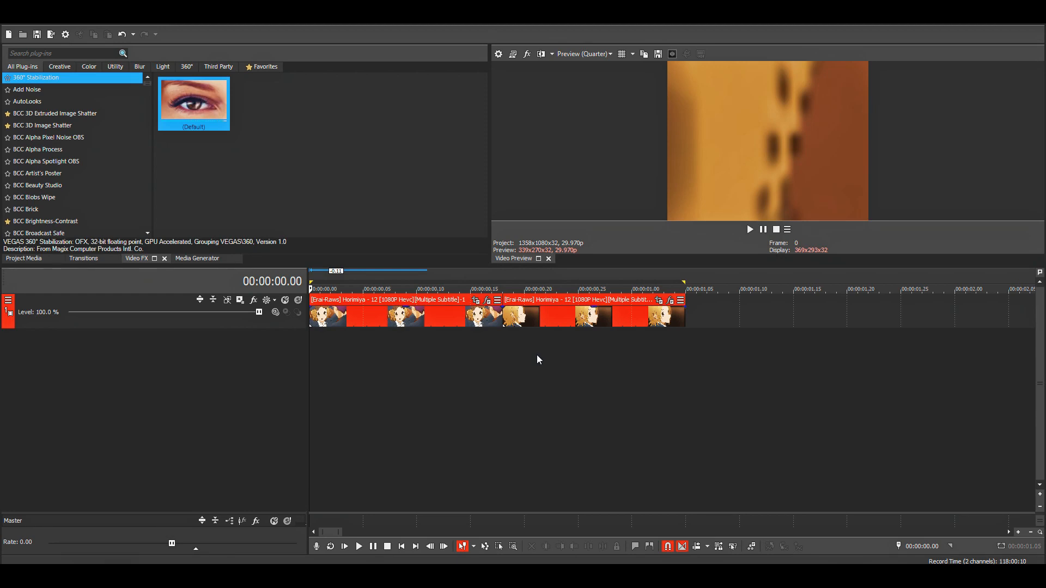
pyautogui.moveTo(366, 271)
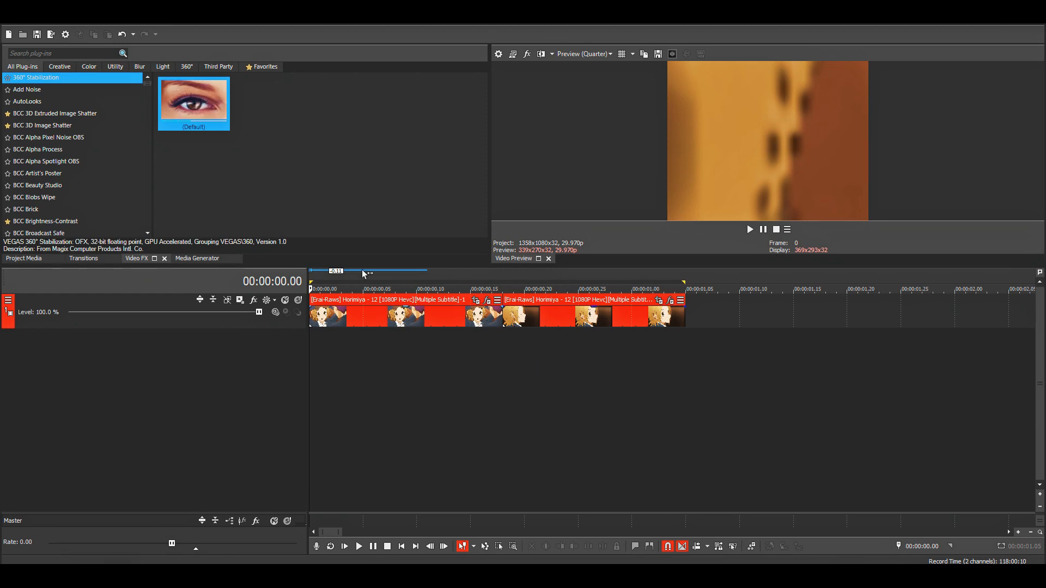
pyautogui.moveTo(597, 317)
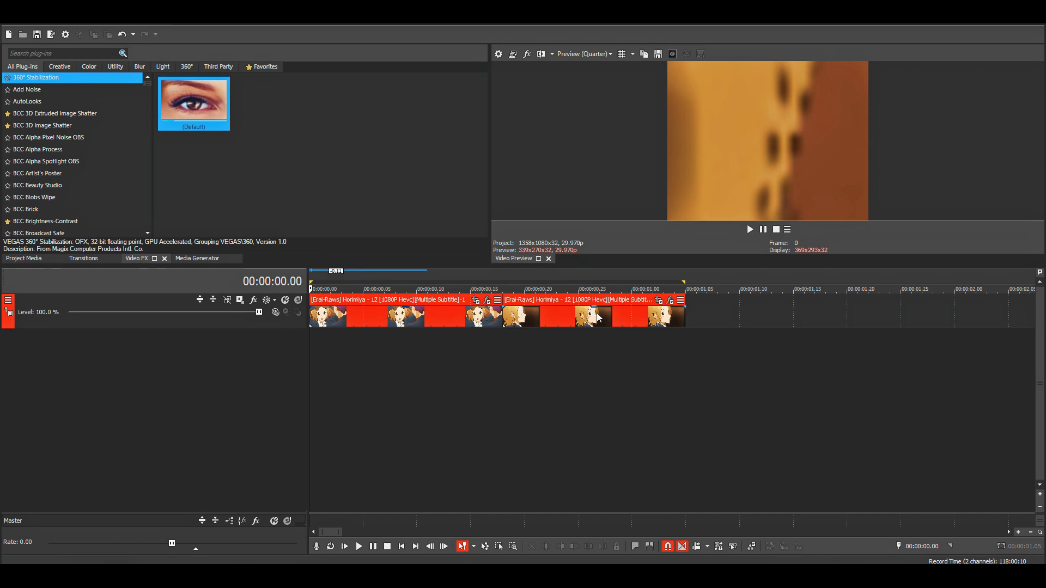
pyautogui.moveTo(556, 340)
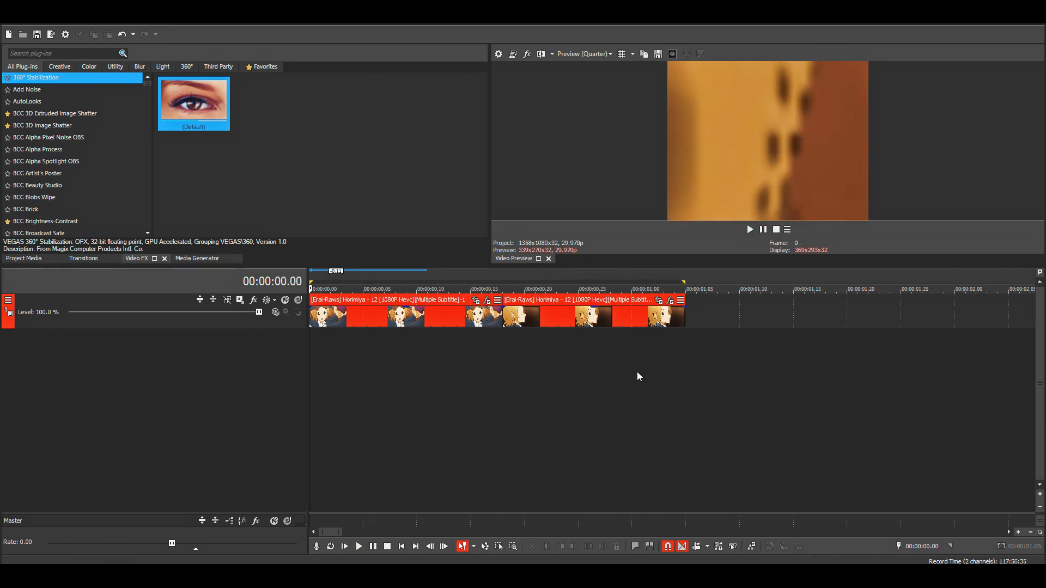
pyautogui.moveTo(642, 373)
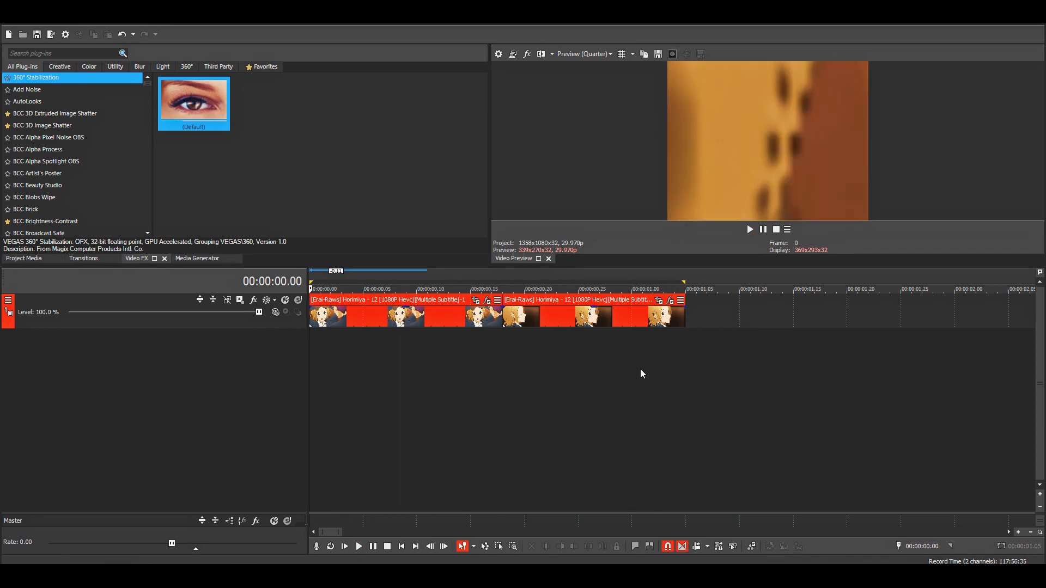
pyautogui.moveTo(636, 381)
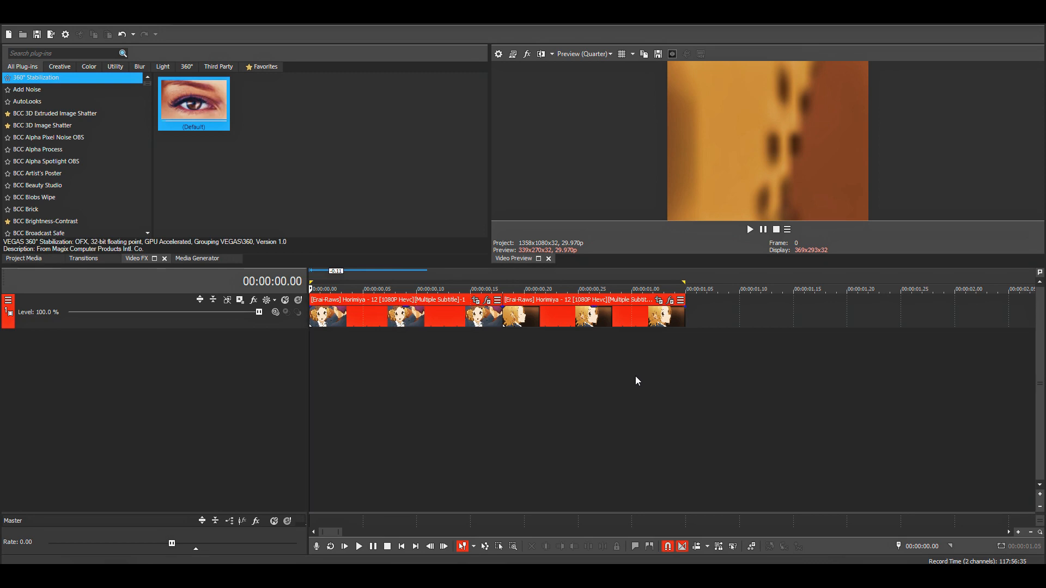
pyautogui.moveTo(459, 357)
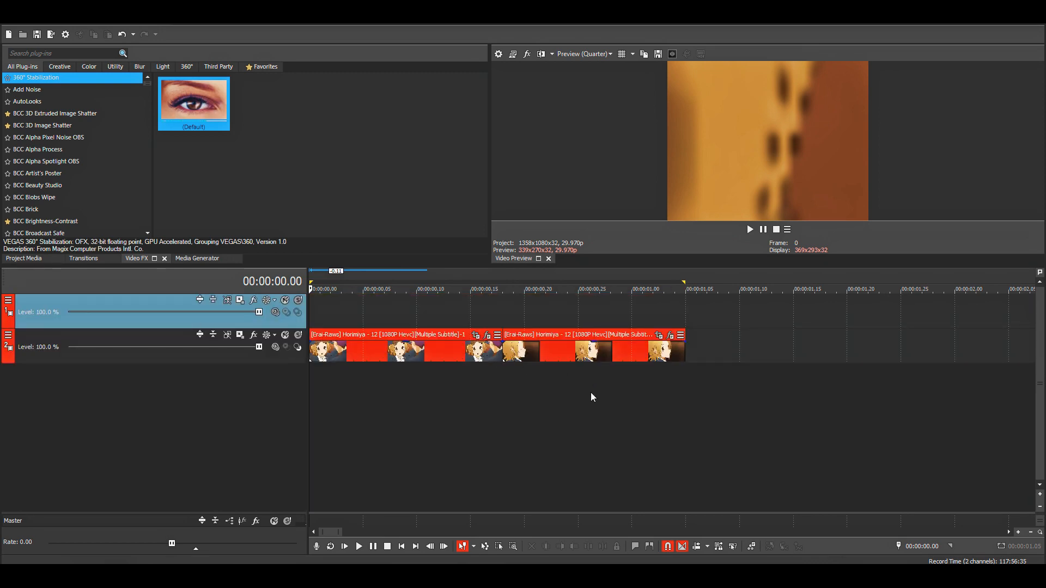
# Filter Video FX with 'moc' and apply the S_BlurMoCurves Reflect preset to the new track.
pyautogui.click(63, 53)
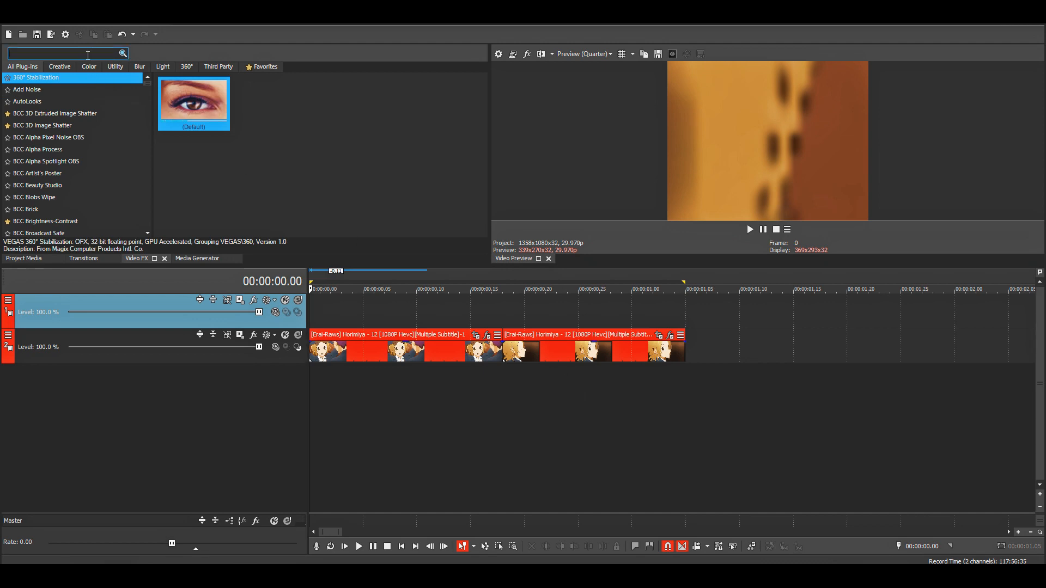
pyautogui.write('moc')
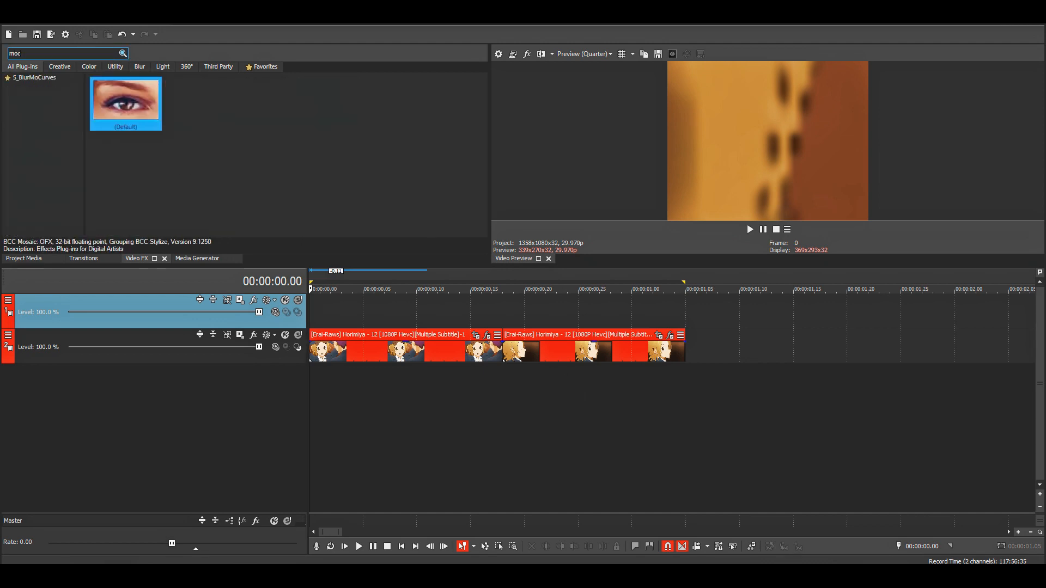
pyautogui.click(34, 78)
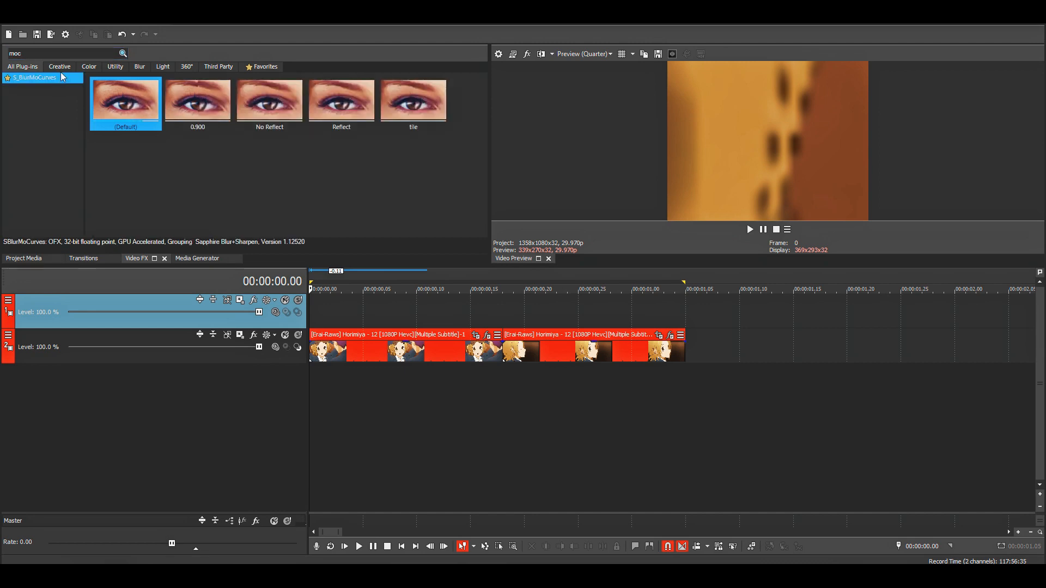
pyautogui.click(340, 100)
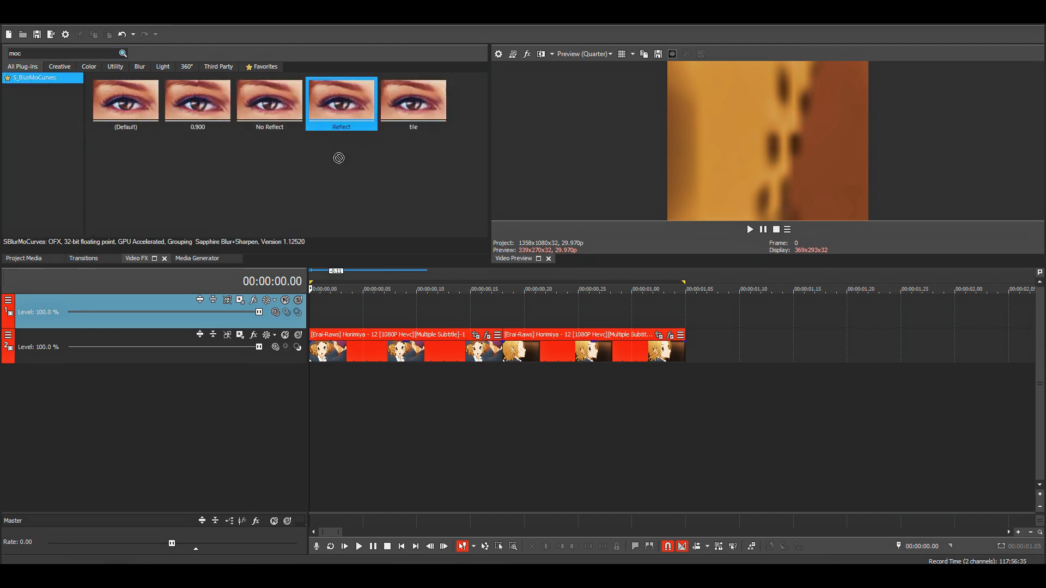
pyautogui.doubleClick(341, 101)
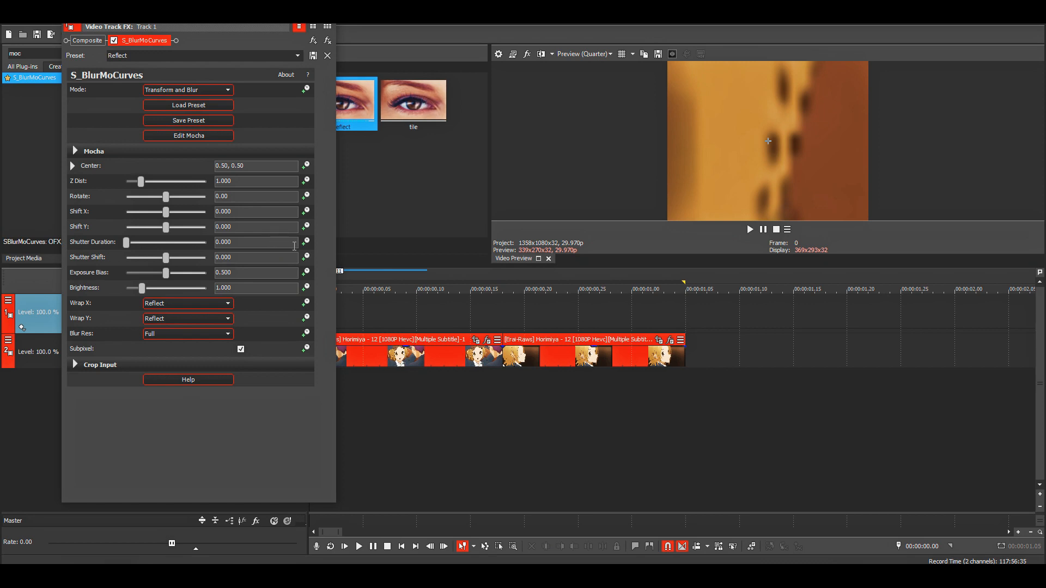
# Keep Wrap X as Reflect, enable keyframe animation for Shift Y and Rotate, and select the Shift Y lane.
pyautogui.tripleClick(255, 242)
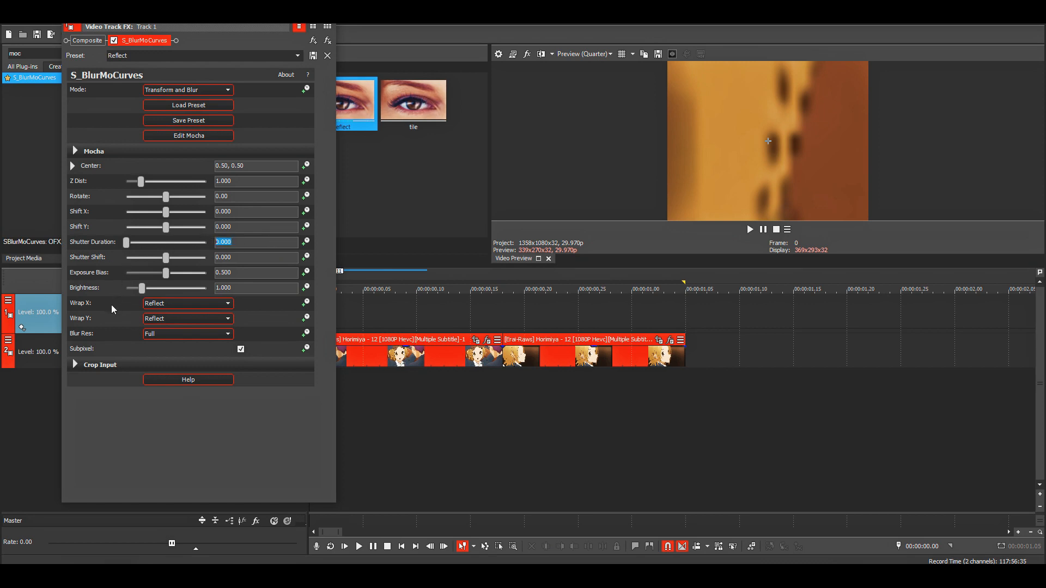
pyautogui.click(188, 303)
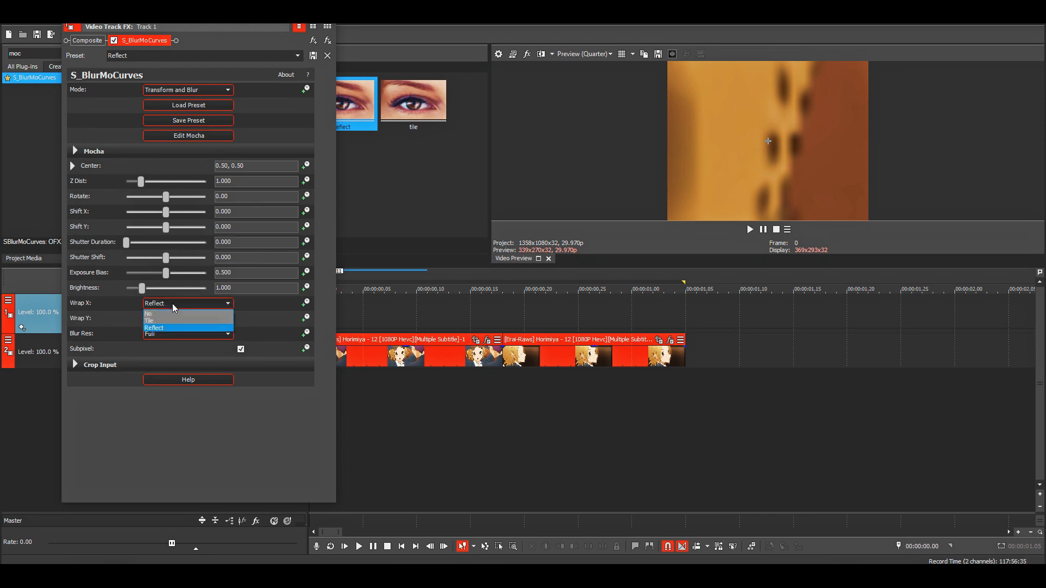
pyautogui.click(154, 328)
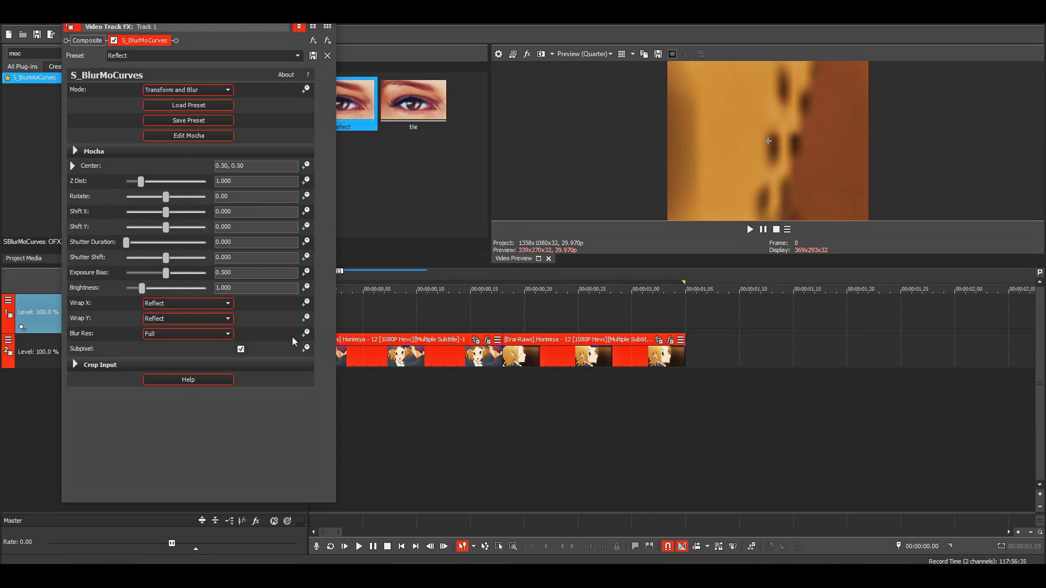
pyautogui.click(305, 226)
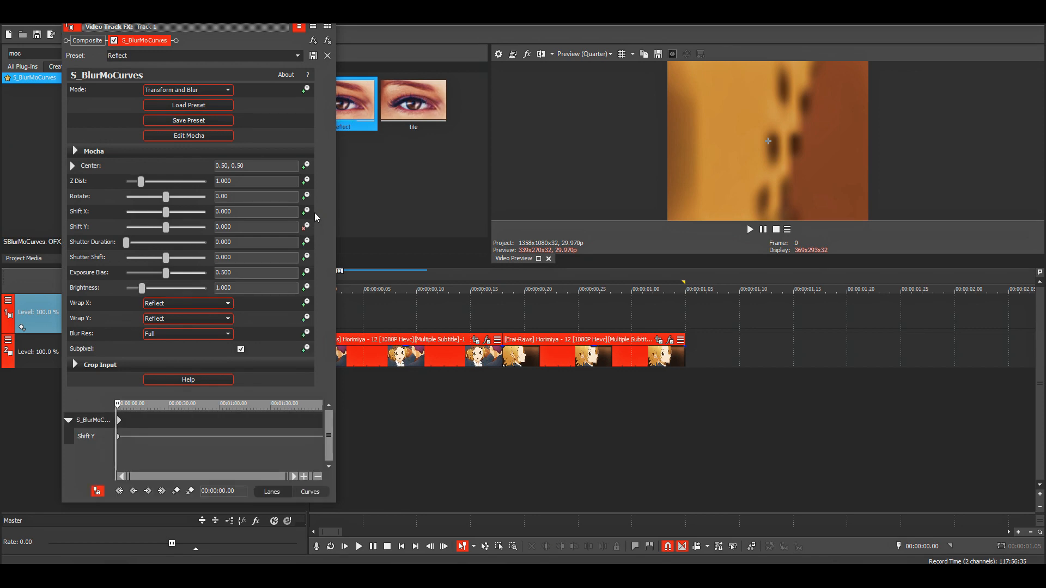
pyautogui.click(305, 196)
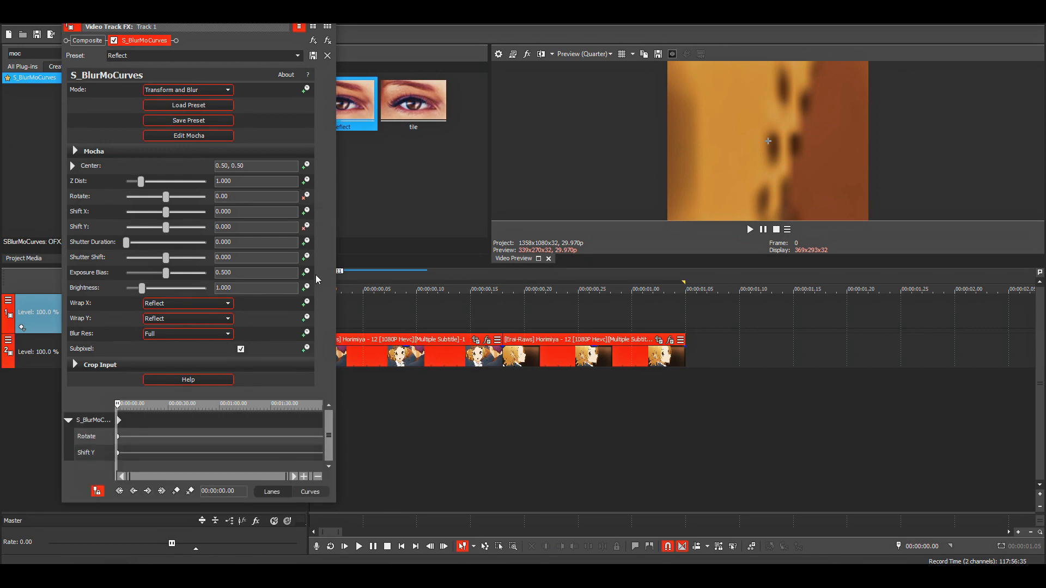
pyautogui.click(85, 452)
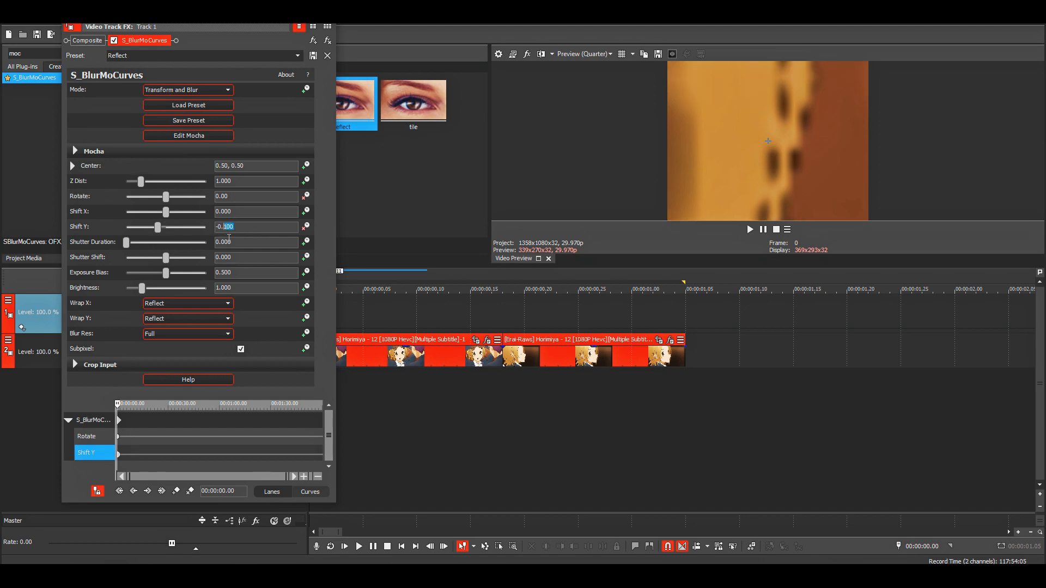
# Set the first keyframe values to Shift Y -0.100 and Rotate -2.00.
pyautogui.tripleClick(255, 227)
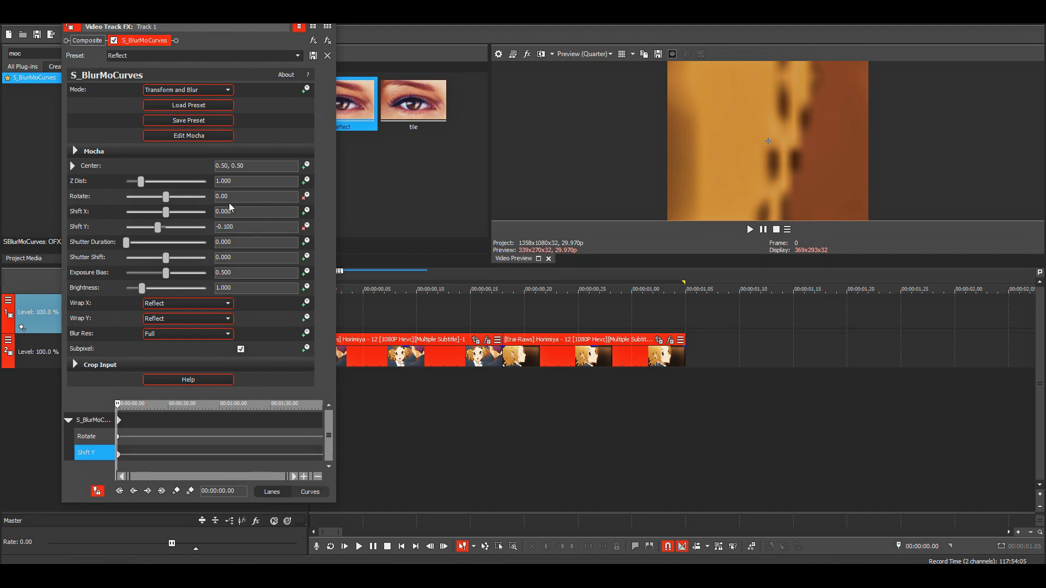
pyautogui.click(85, 435)
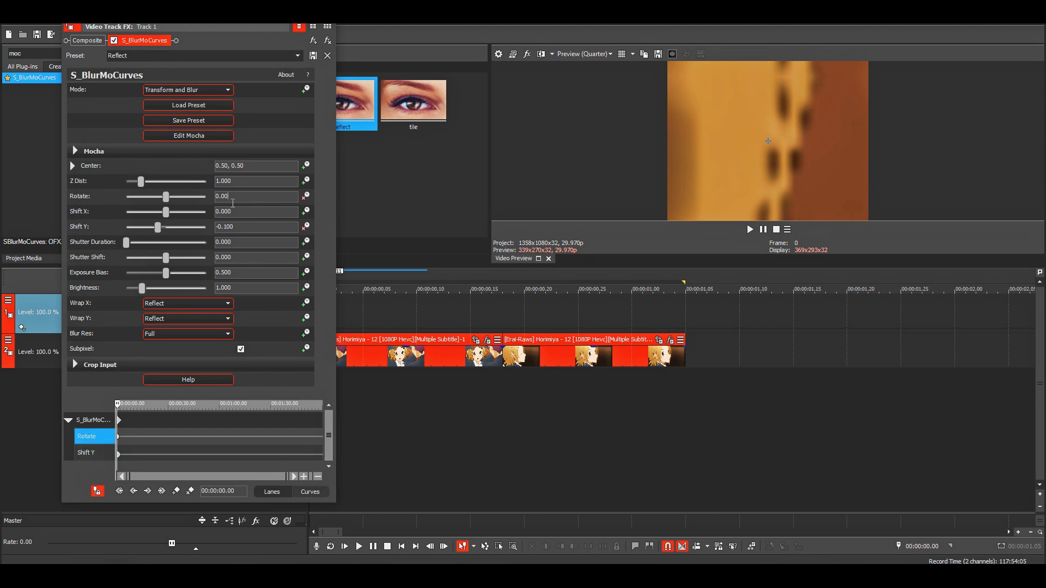
pyautogui.tripleClick(255, 195)
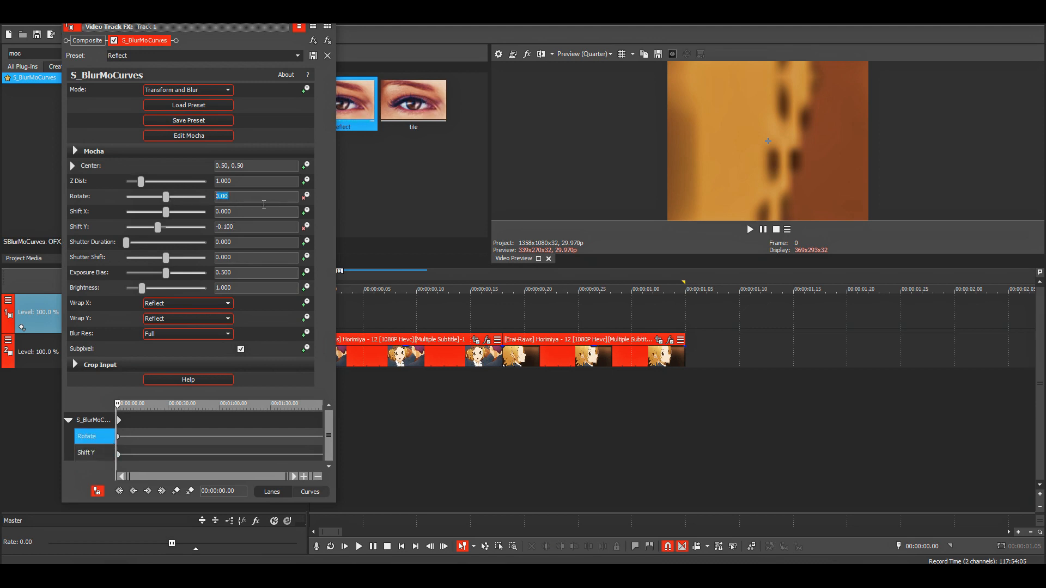
pyautogui.write('-2')
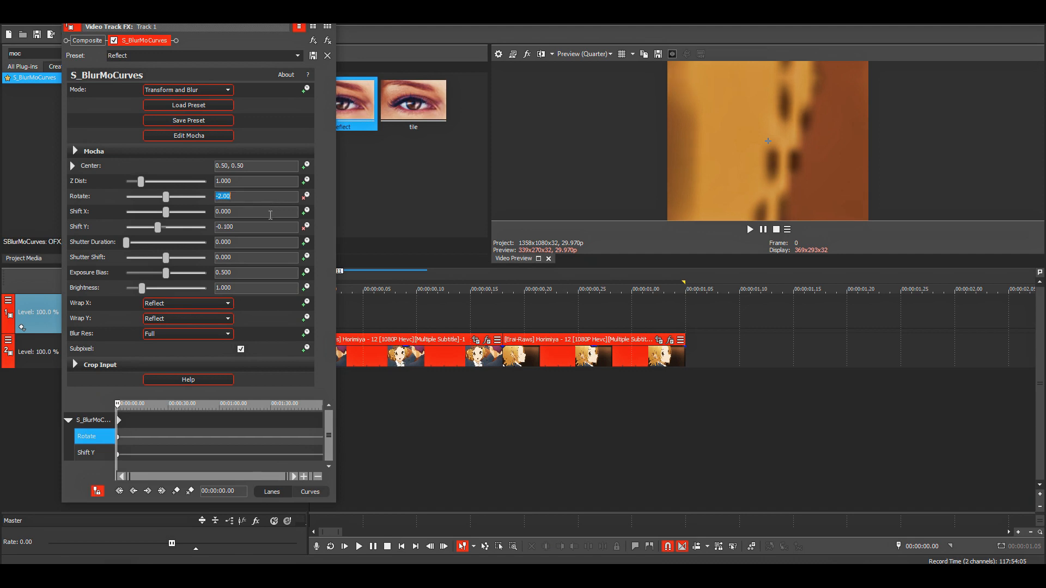
pyautogui.moveTo(118, 438)
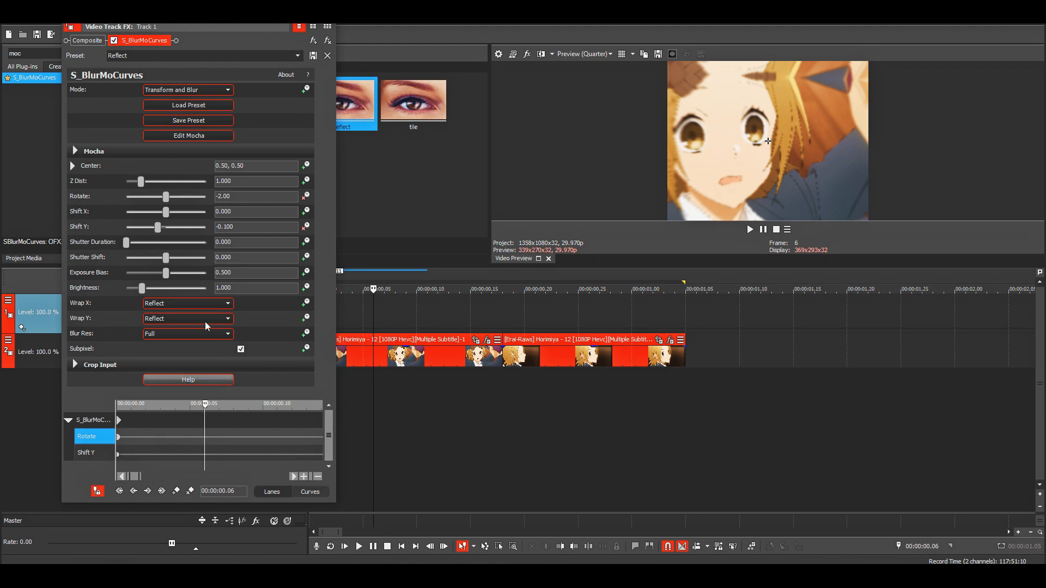
pyautogui.moveTo(251, 210)
pyautogui.write('0.000')
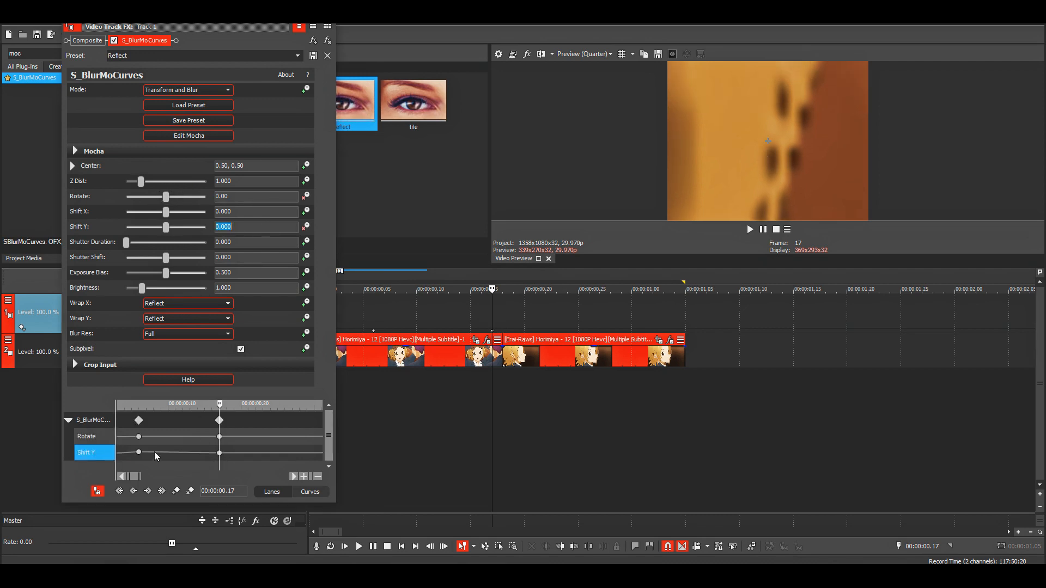
# Finish the Rotate lane keyframes and close the Video Track FX window.
pyautogui.click(86, 436)
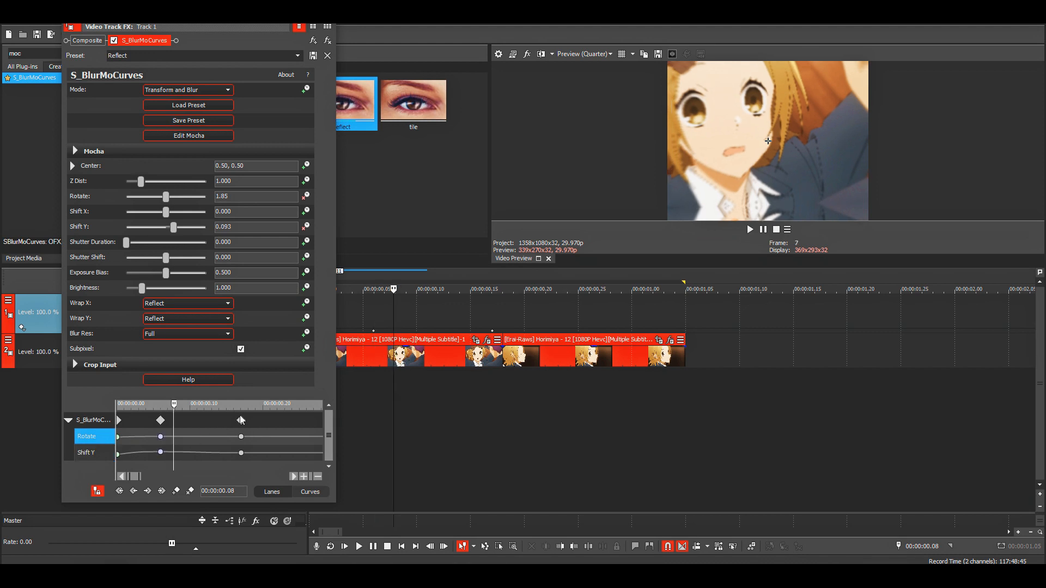
pyautogui.click(327, 56)
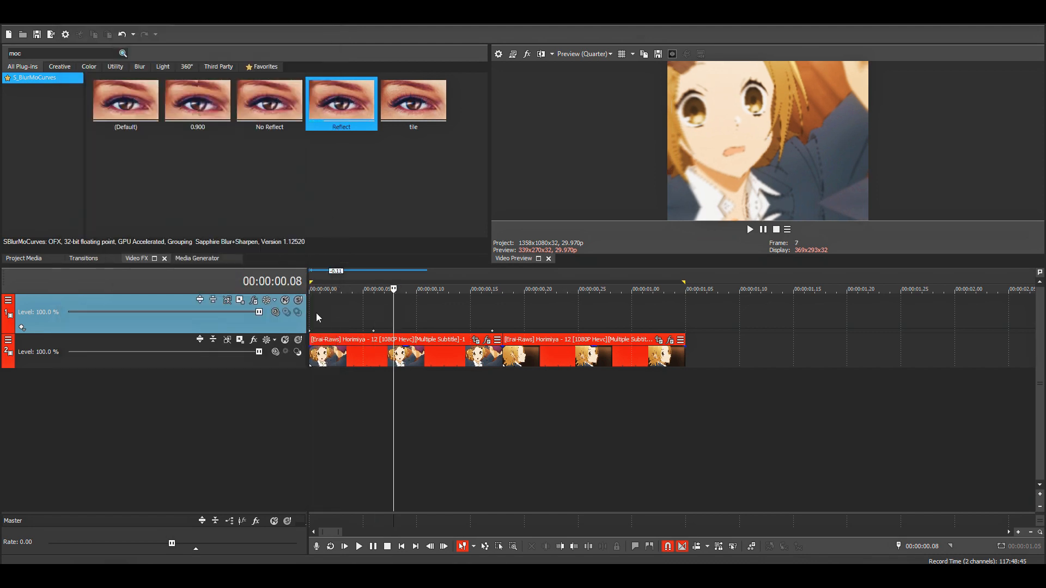
# Play back the blurred shake and stop, returning to frame 0.
pyautogui.click(359, 545)
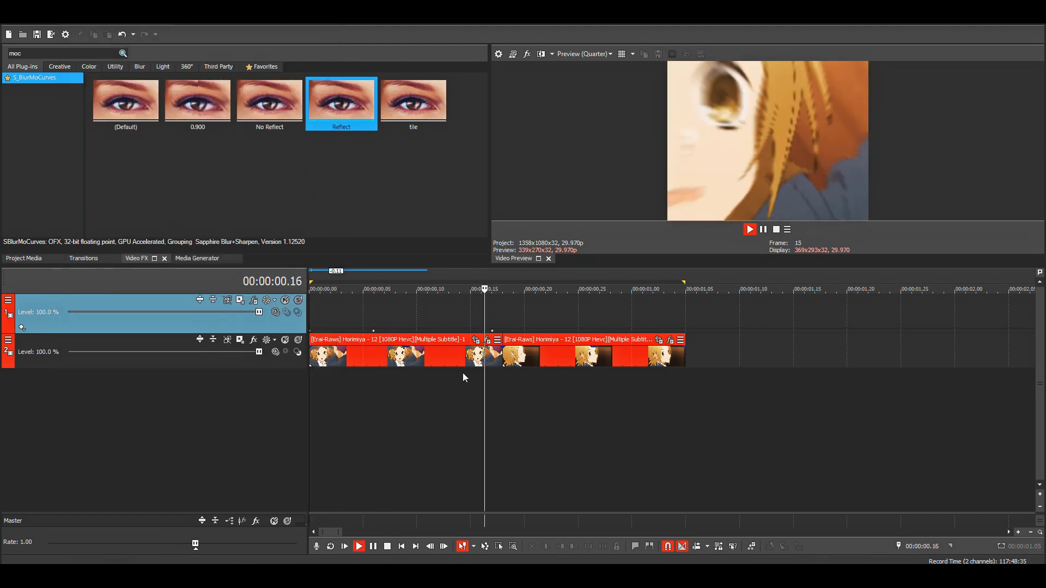
pyautogui.click(425, 289)
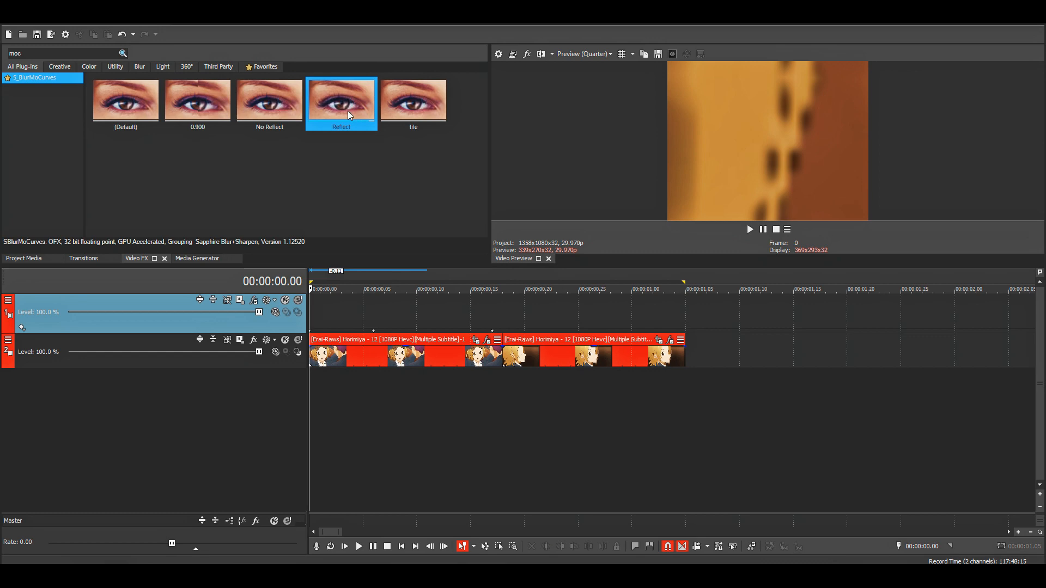
pyautogui.moveTo(53, 319)
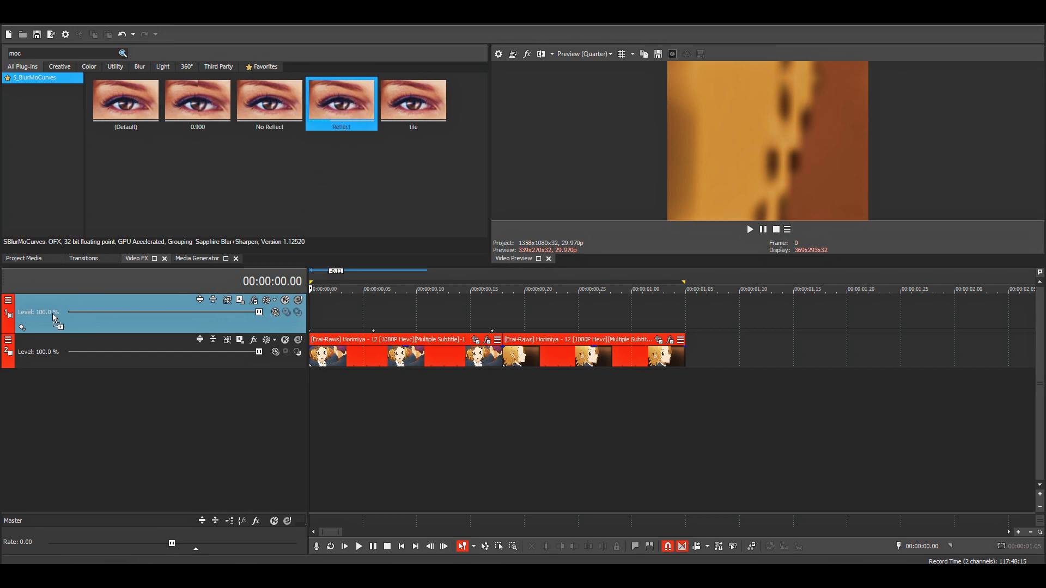
# Add a second S_BlurMoCurves instance on the track with Z Dist 0.800.
pyautogui.doubleClick(341, 101)
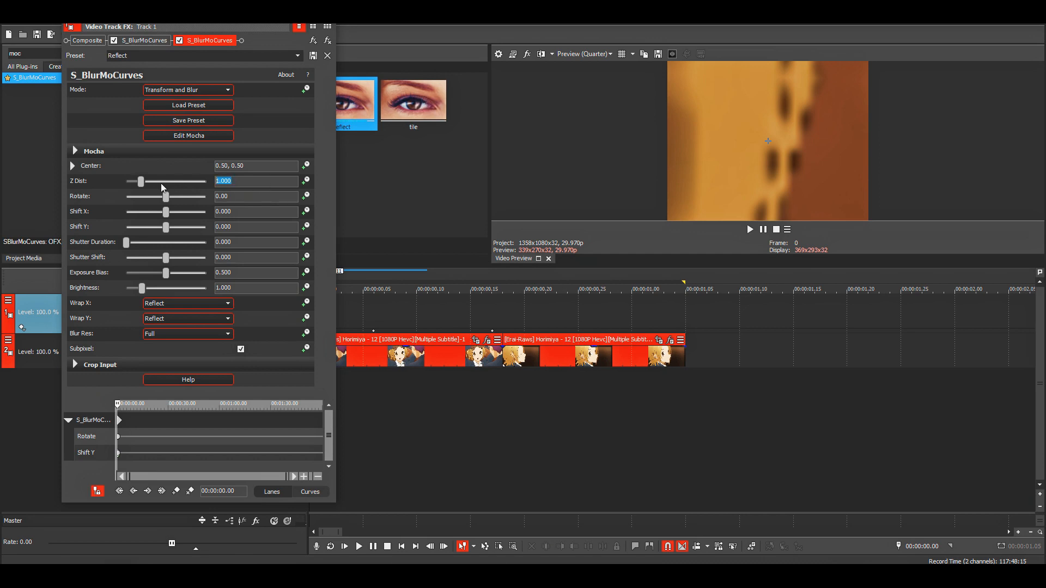
pyautogui.moveTo(141, 180); pyautogui.dragTo(137, 181)
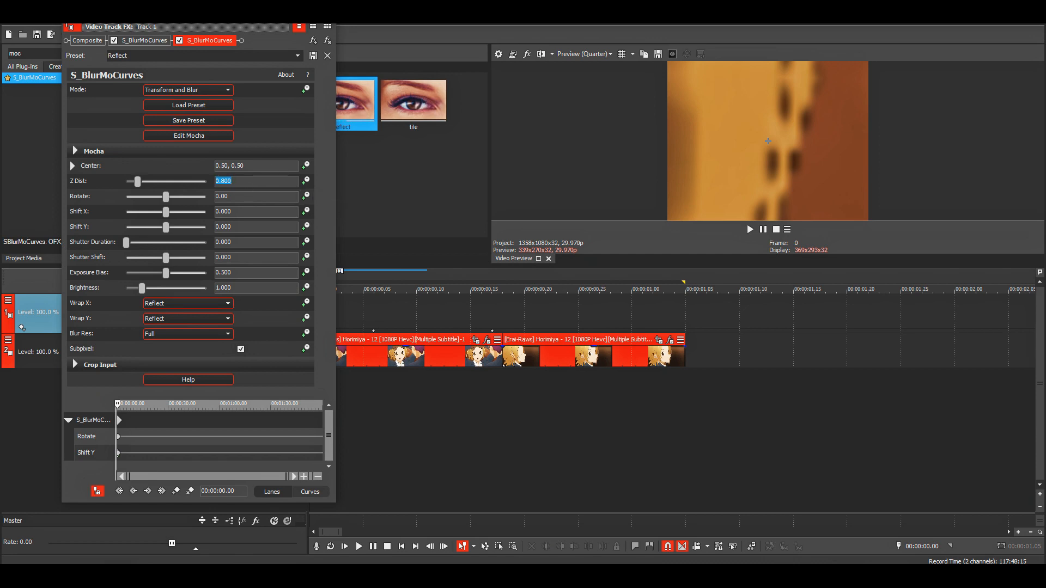
pyautogui.click(328, 56)
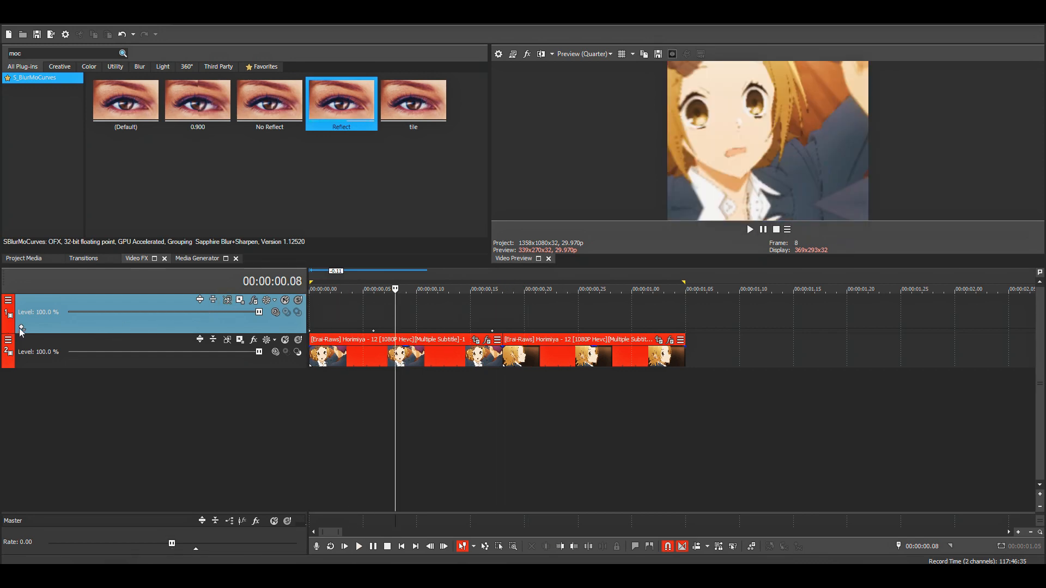
# Compare the two S_BlurMoCurves instances' values and close the settings.
pyautogui.doubleClick(341, 100)
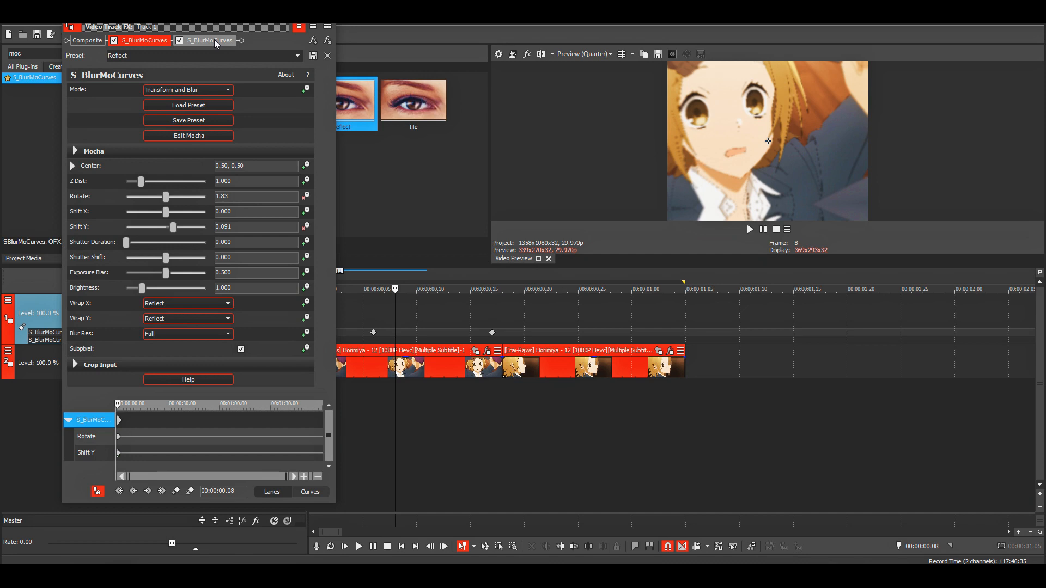
pyautogui.click(142, 41)
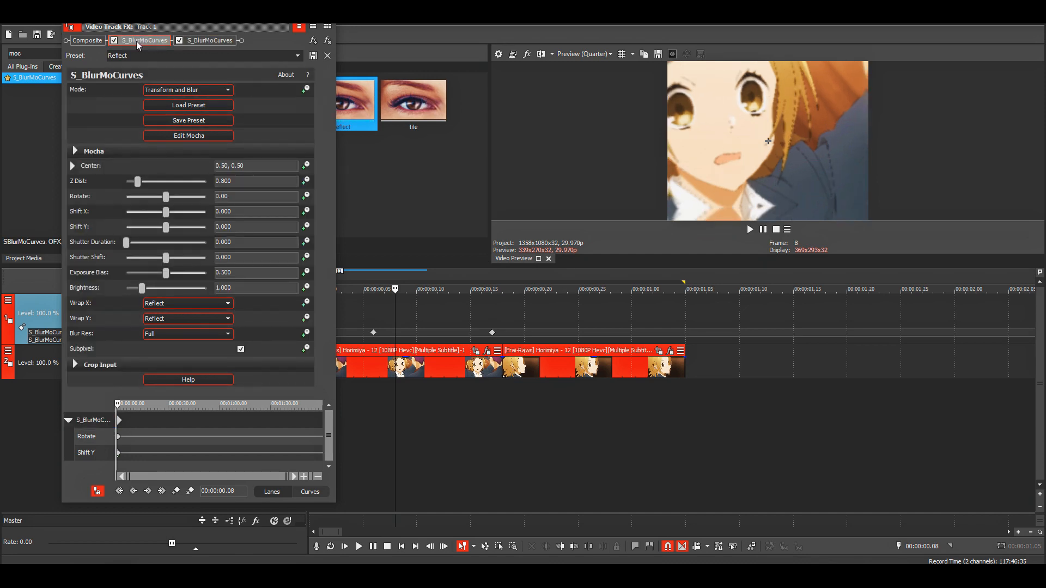
pyautogui.click(209, 40)
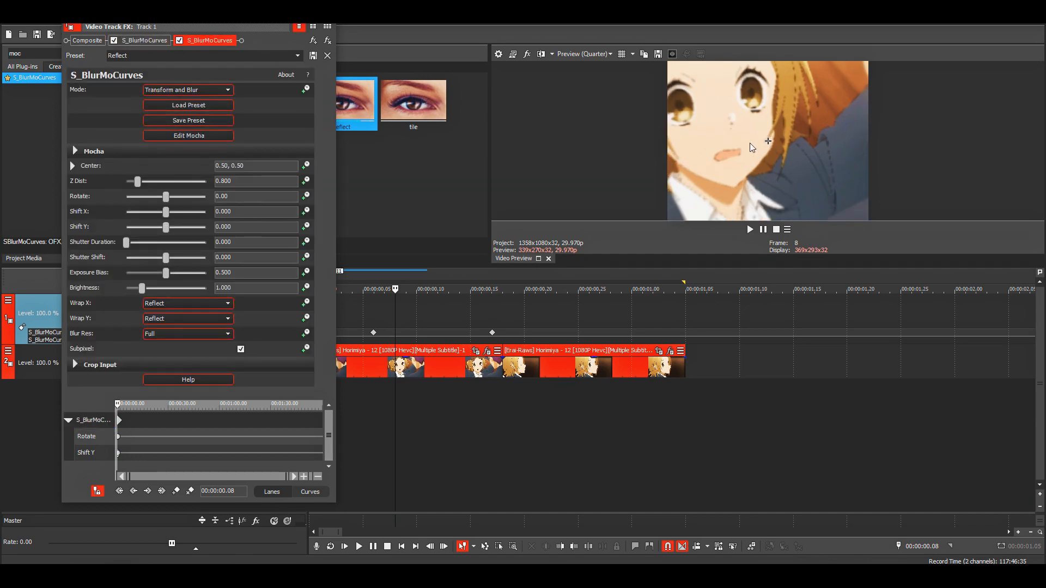
pyautogui.click(327, 56)
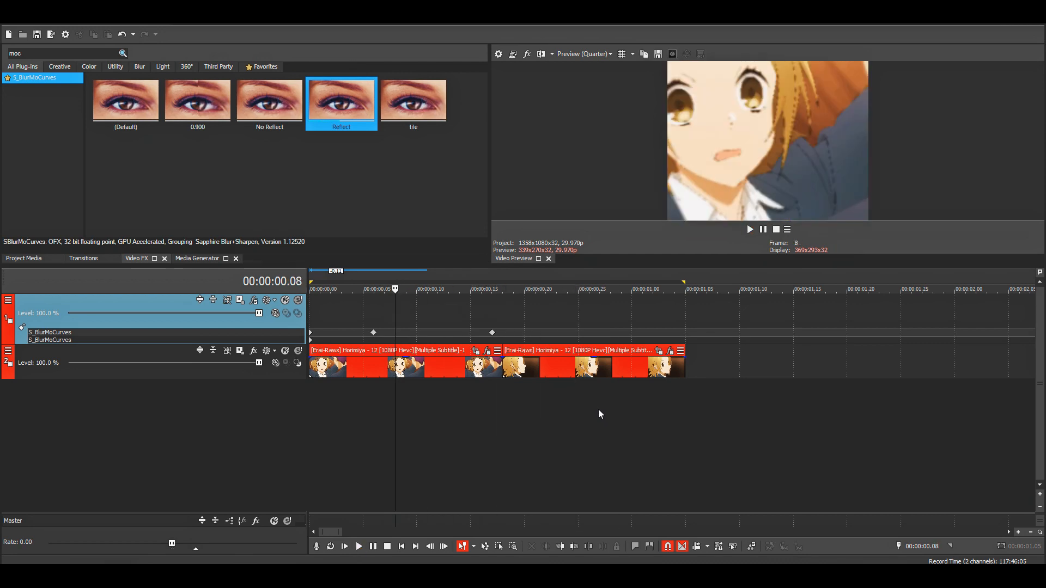
# Preview the double-blur shake and stop playback.
pyautogui.click(358, 546)
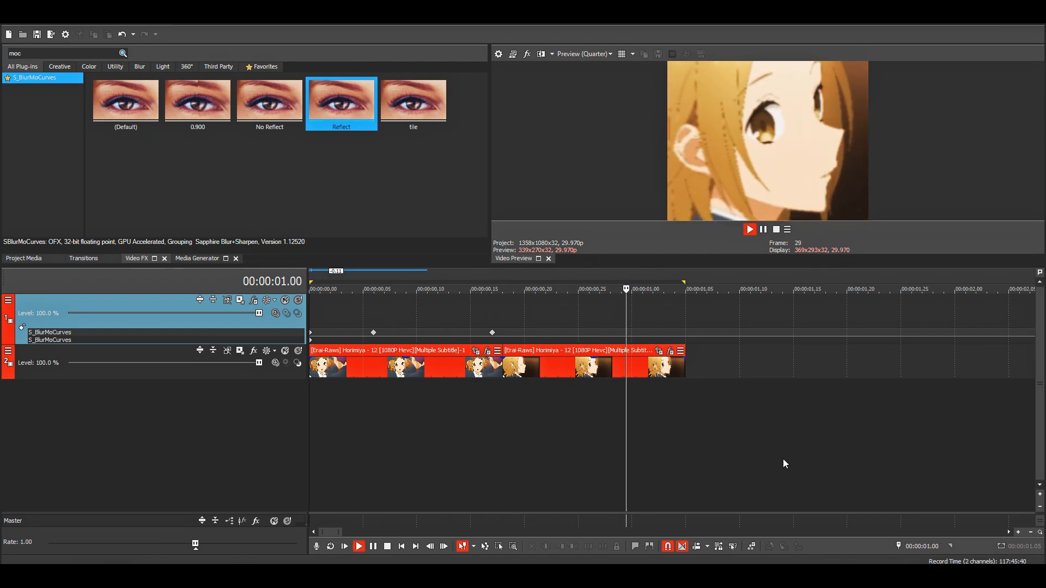
pyautogui.click(417, 289)
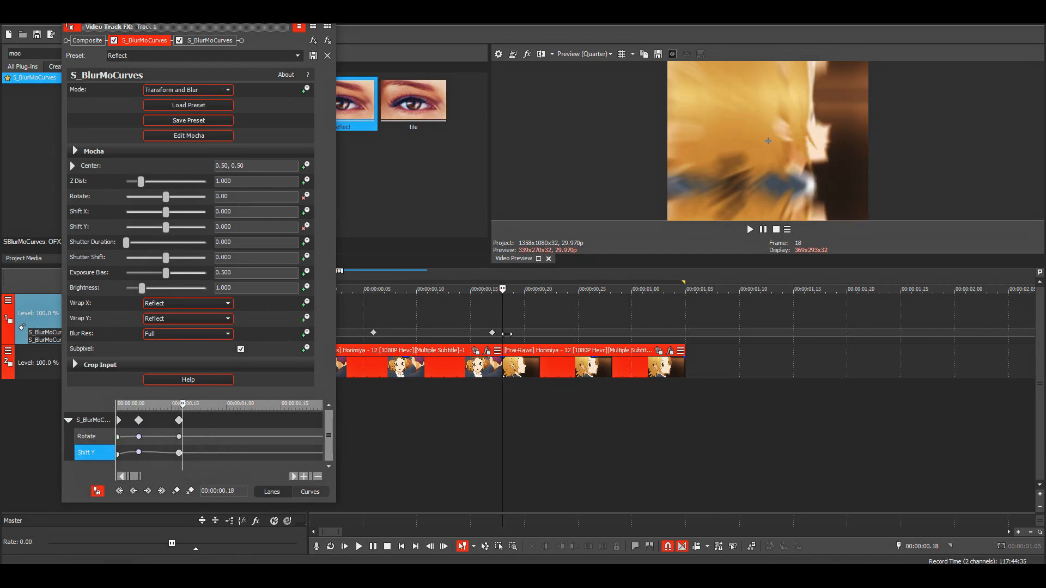
# Add another Rotate and Shift Y keyframe at 00:00:00.18 with Rotate -2.00 and Shift Y -0.100.
pyautogui.click(91, 419)
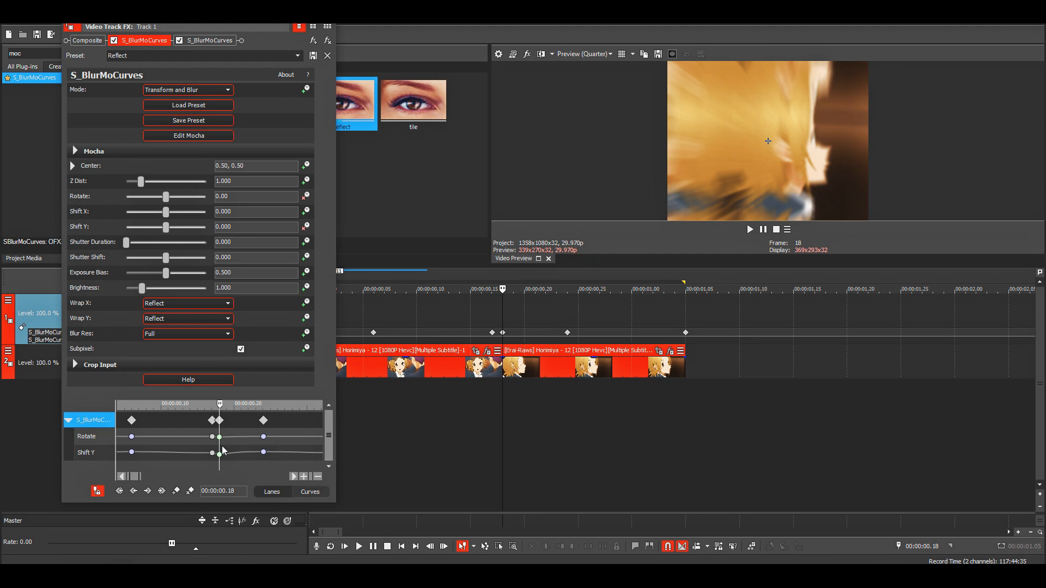
pyautogui.moveTo(243, 452)
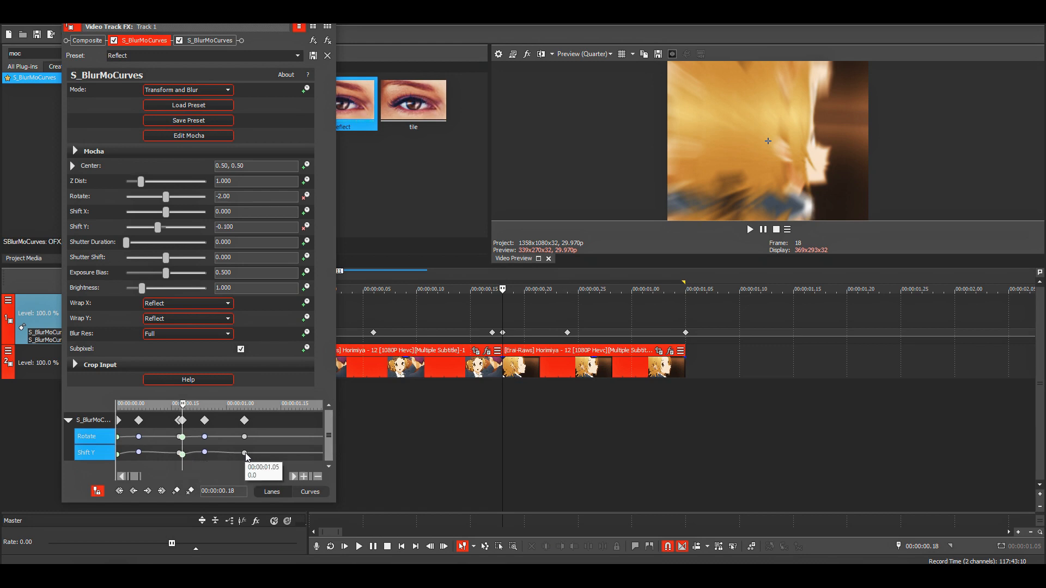
pyautogui.moveTo(251, 452)
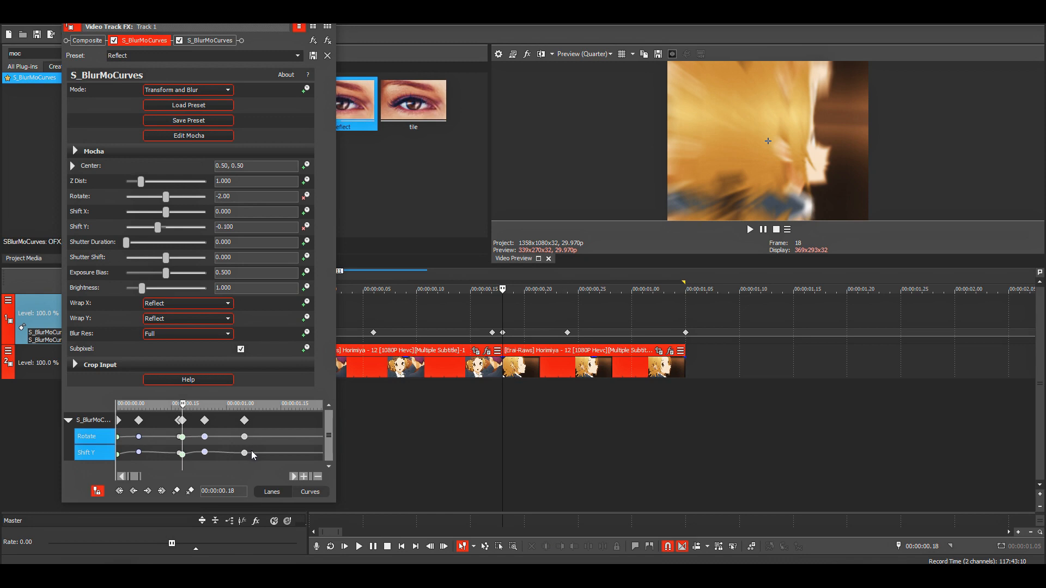
pyautogui.moveTo(244, 453)
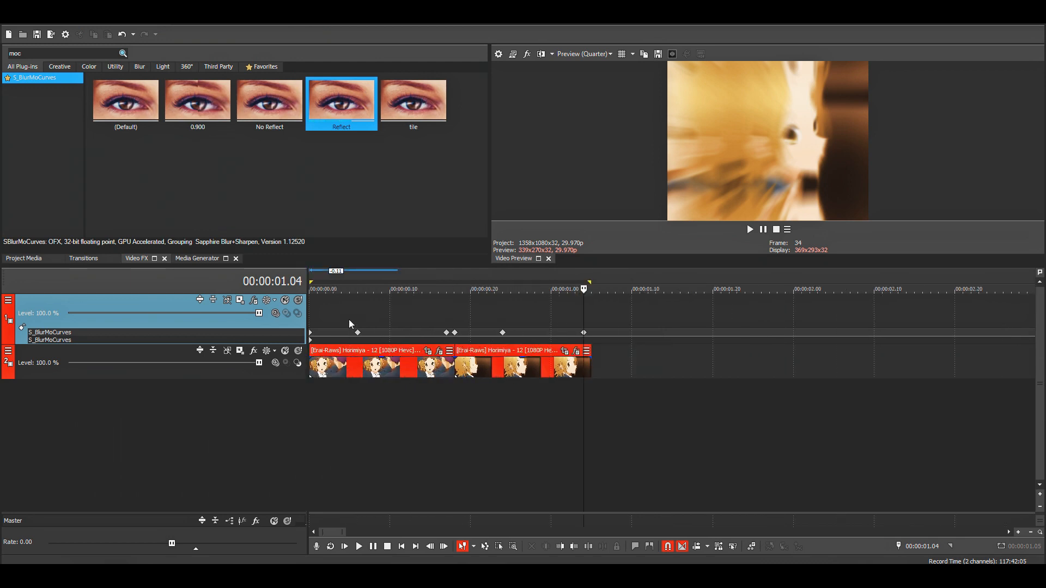
# Set preview quality to Preview (Full) and play the shaking clips from the start.
pyautogui.click(358, 546)
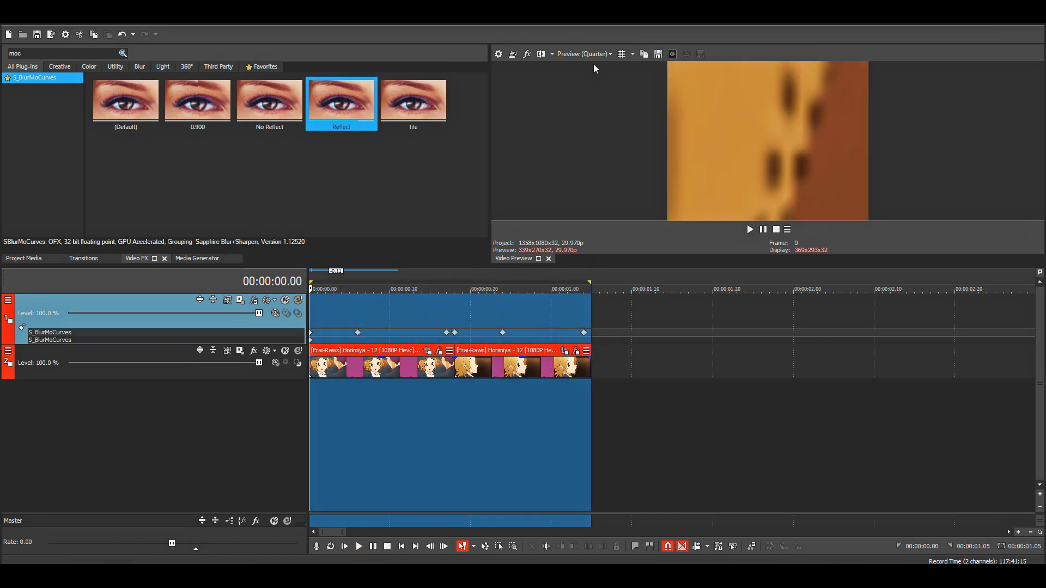
pyautogui.click(611, 55)
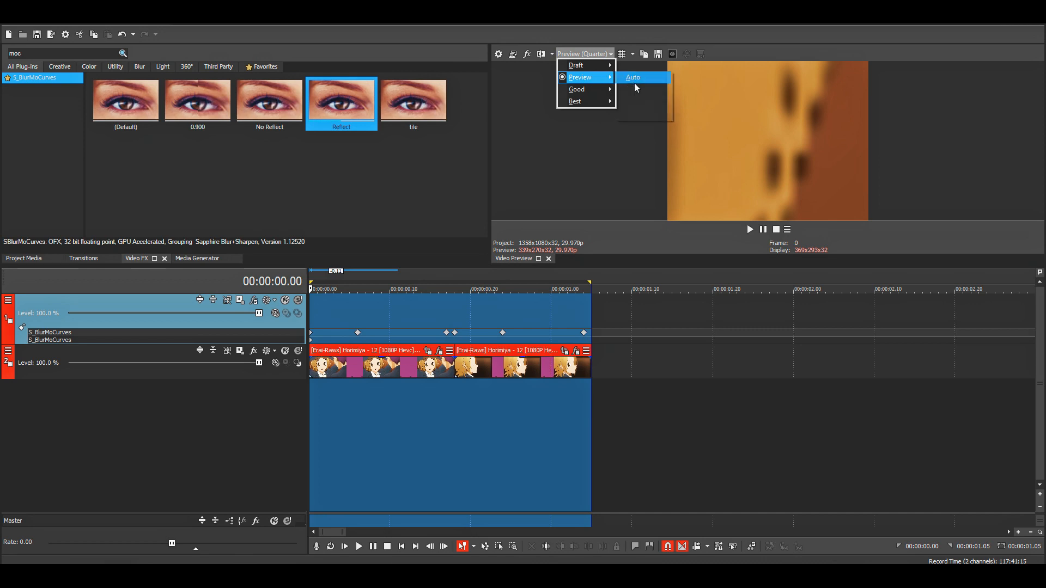
pyautogui.click(631, 88)
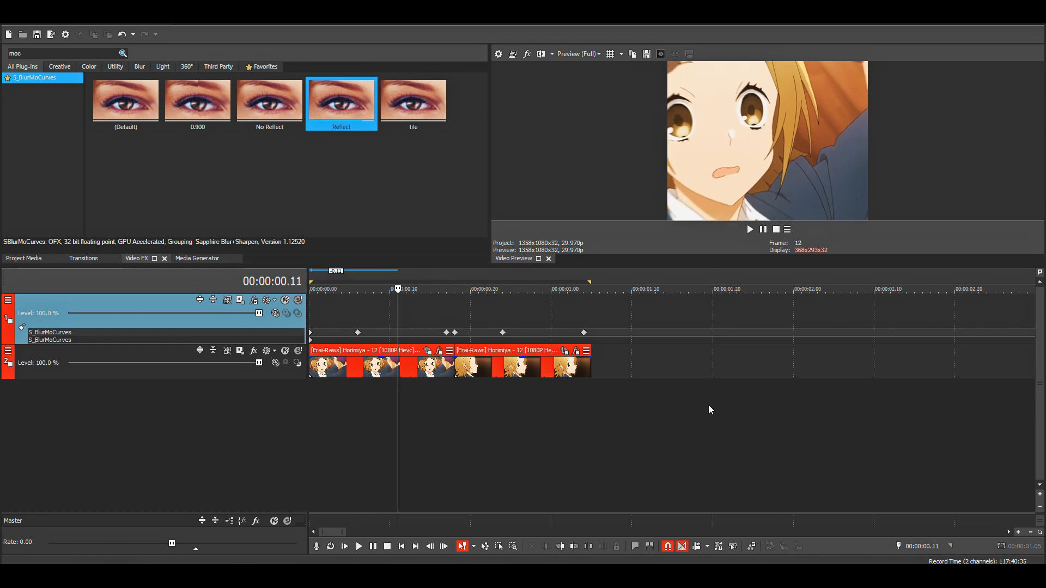
pyautogui.click(462, 289)
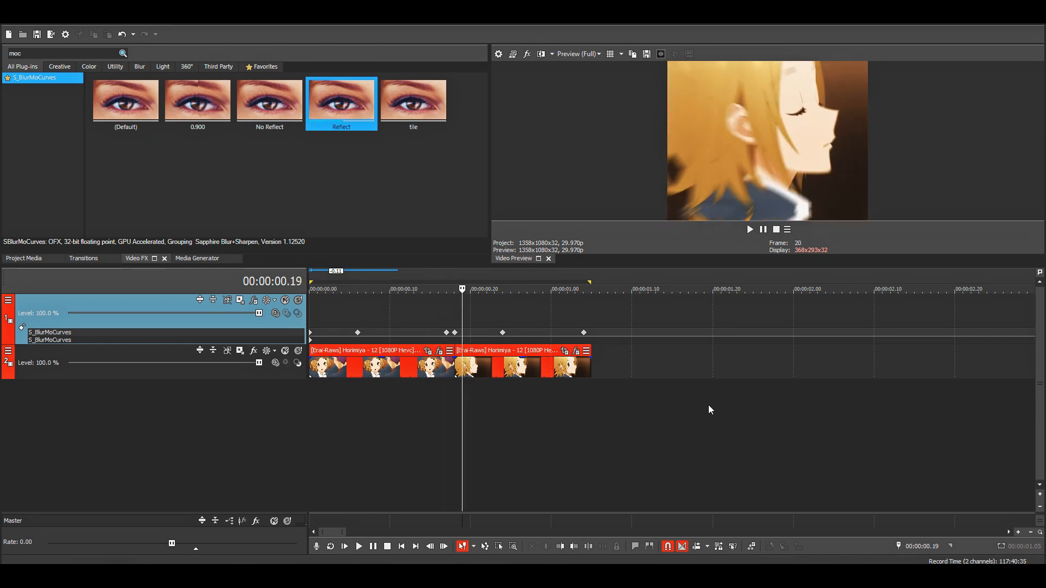
pyautogui.click(559, 289)
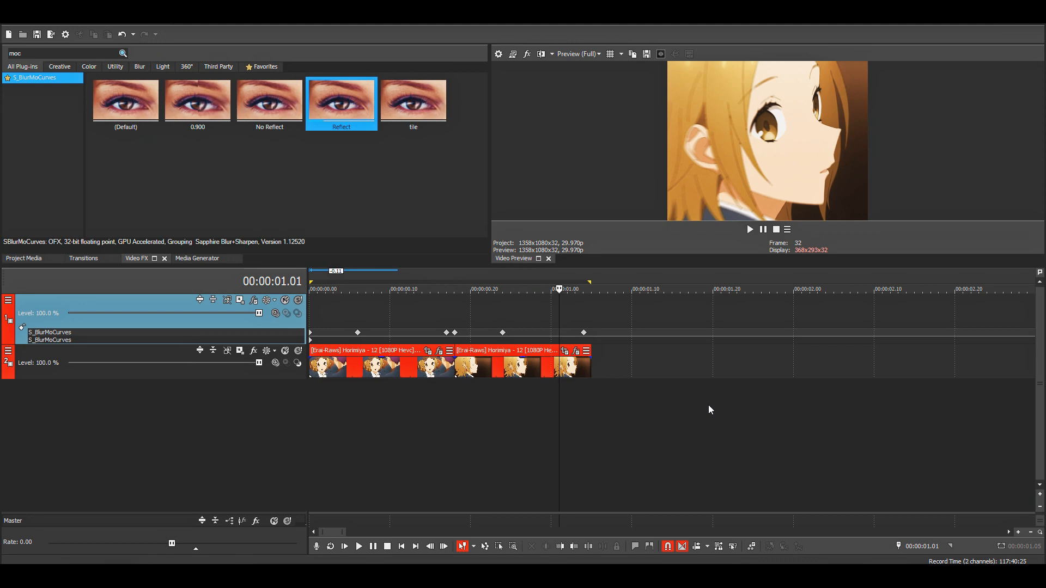